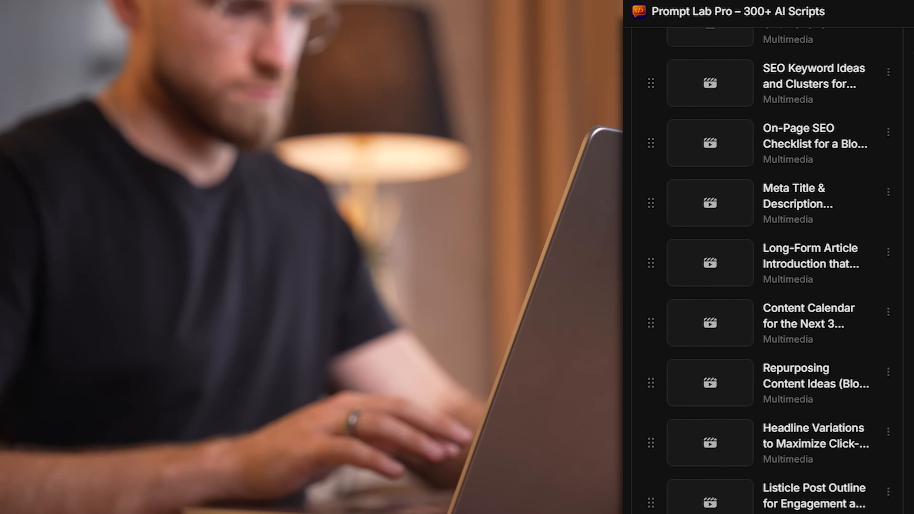
Step: Send the handwritten-notes photo asking for a clean, structured list and read the reply
scroll("down", 3)
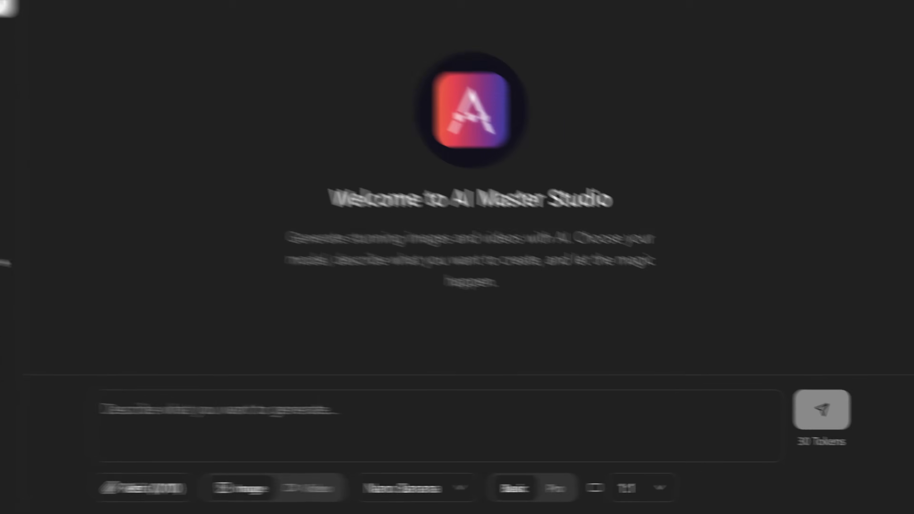
left_click(407, 488)
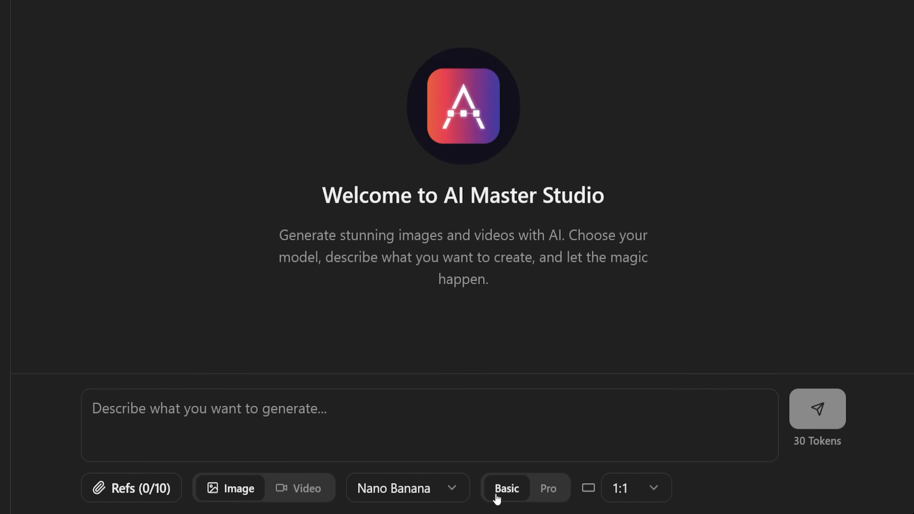
left_click(305, 487)
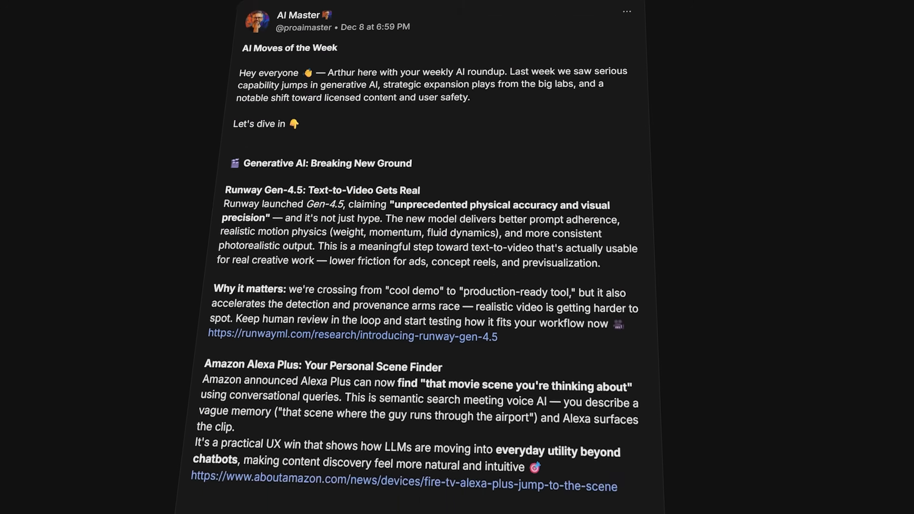
scroll("down", 3)
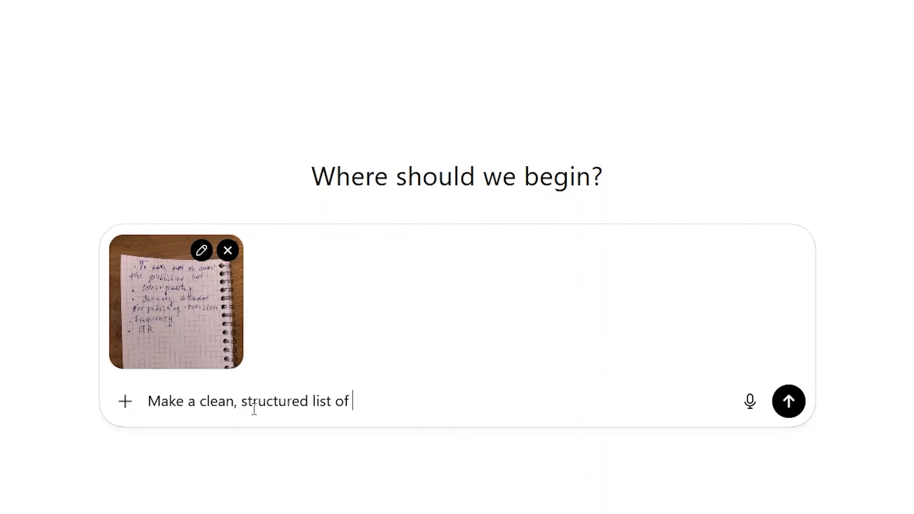
type("handwrit")
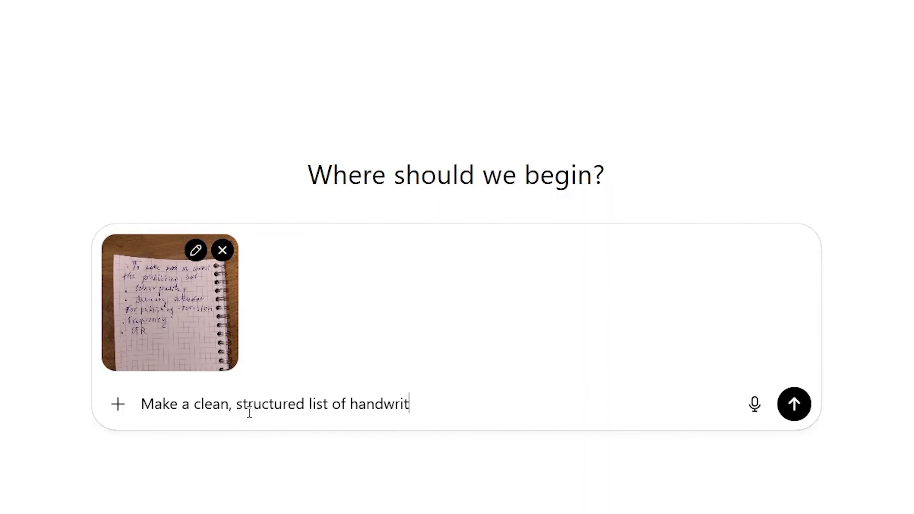
left_click(794, 404)
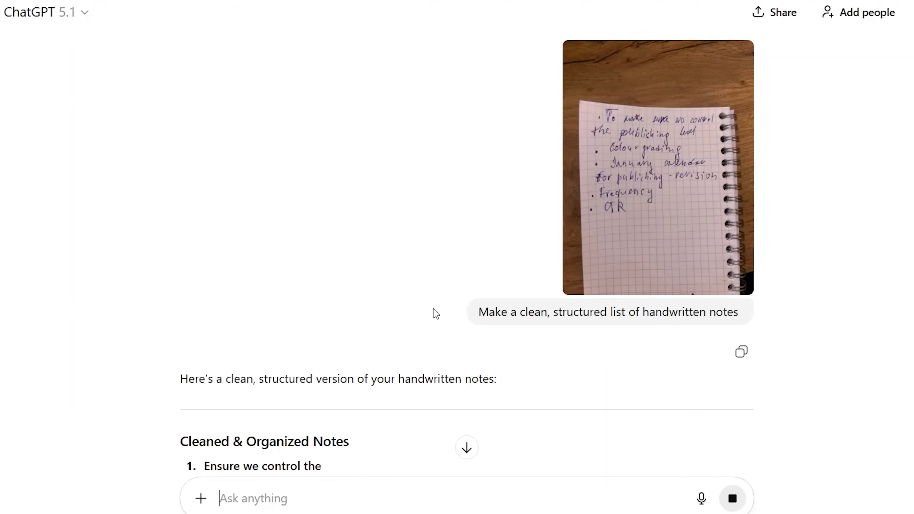
scroll("down", 3)
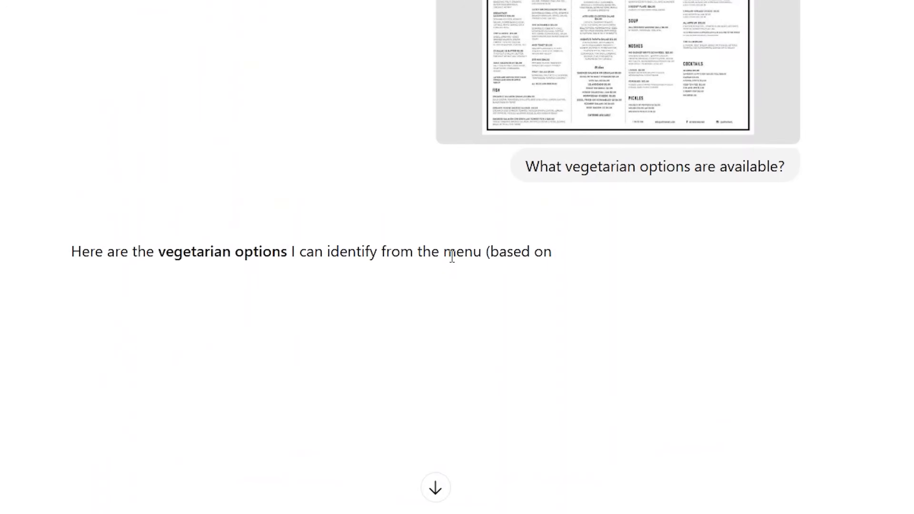
Step: Review the vegetarian options answer and ask which menu item is the most expensive
scroll("down", 3)
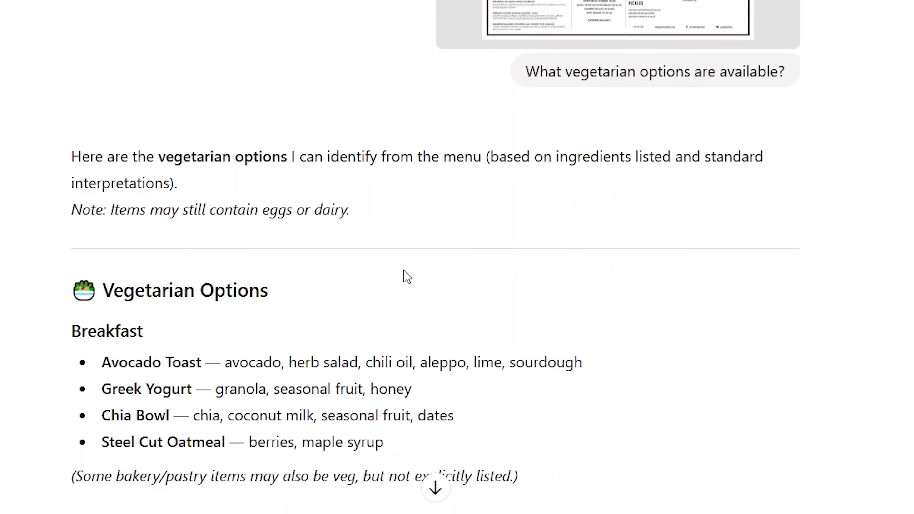
scroll("down", 3)
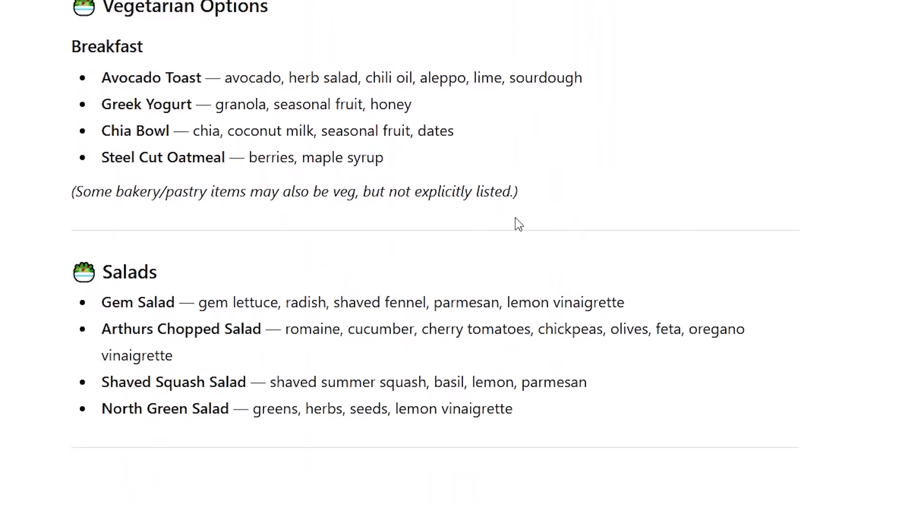
scroll("down", 3)
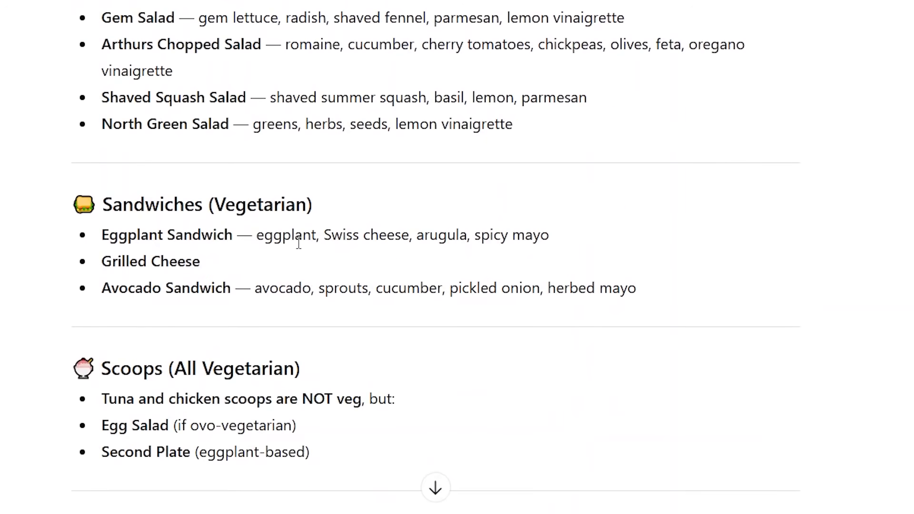
type("What's the most expensive")
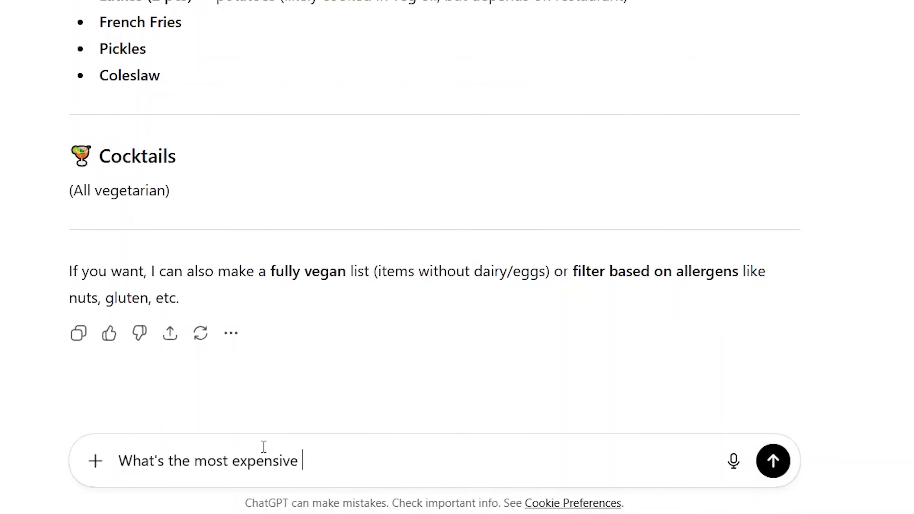
left_click(773, 462)
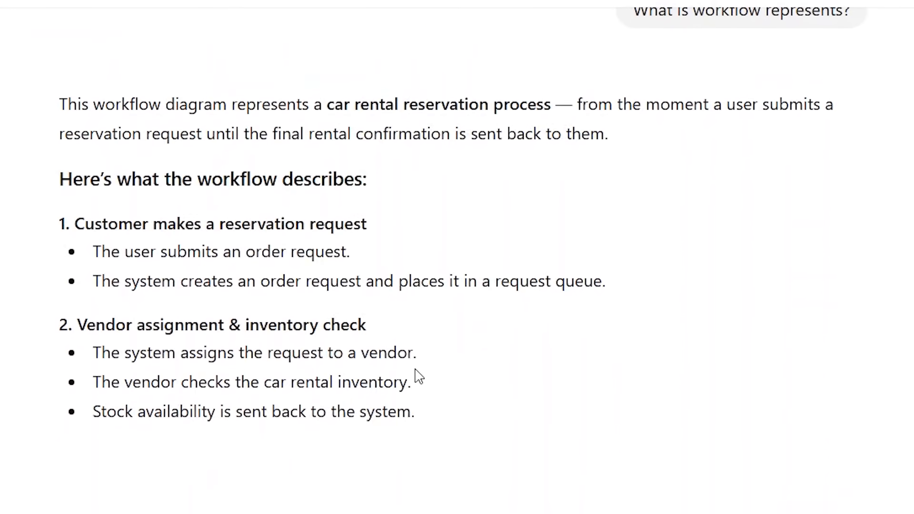
Step: Scroll through the car rental reservation workflow explanation
scroll("down", 3)
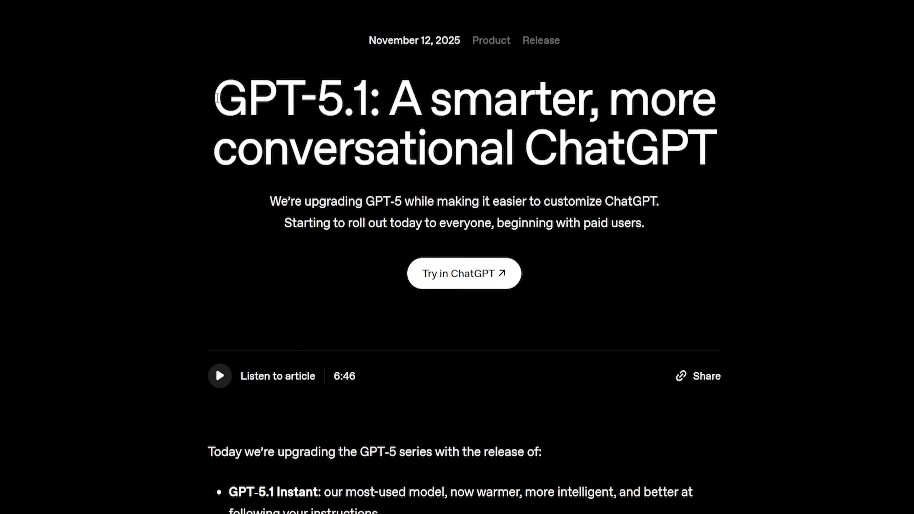
Step: Scroll the GPT-5.1 release page, the Trending GPTs list and the streaming AI agents script
left_click_drag(216, 98, 291, 151)
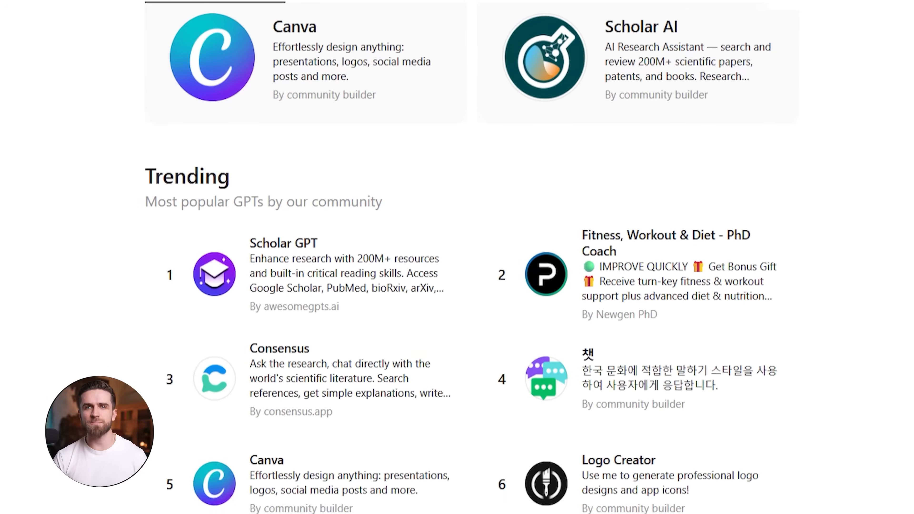
scroll("down", 3)
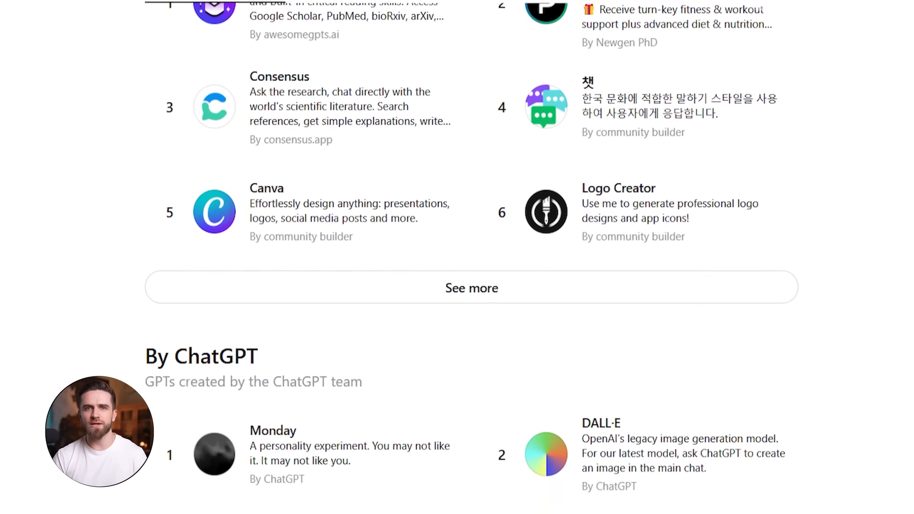
scroll("down", 3)
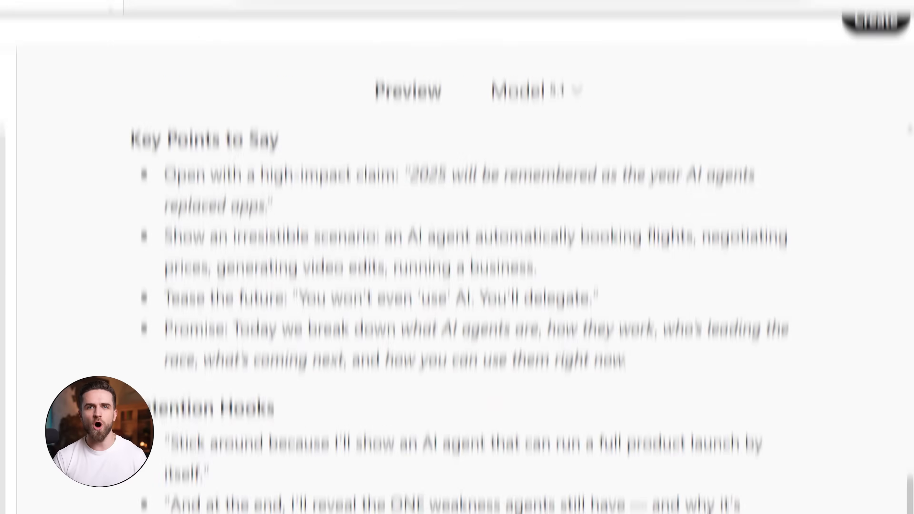
scroll("down", 3)
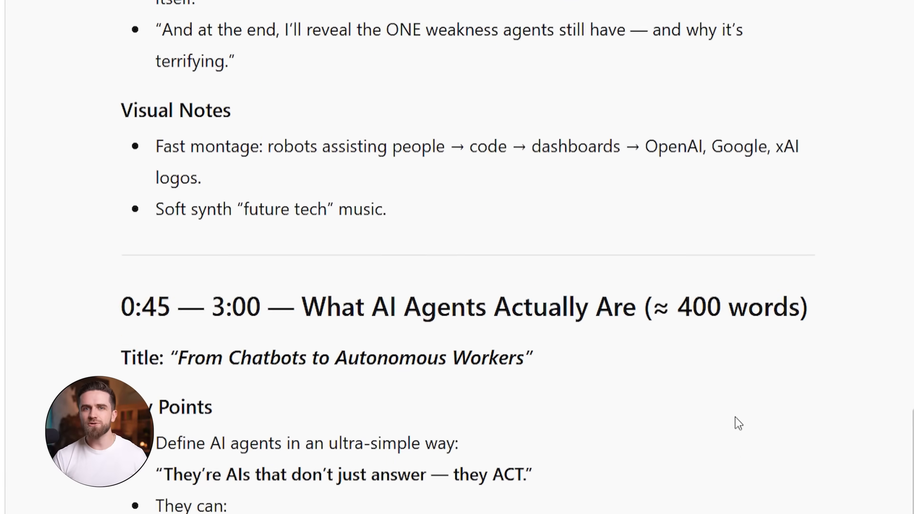
scroll("down", 3)
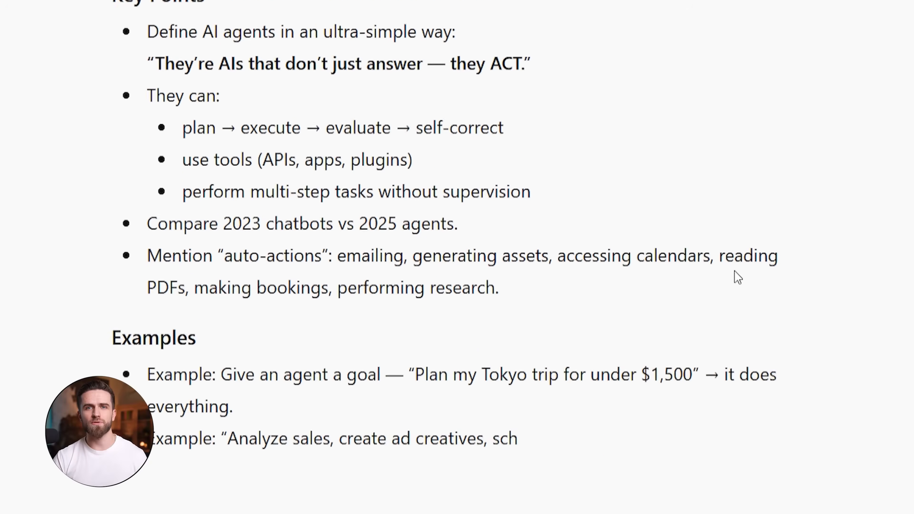
scroll("down", 3)
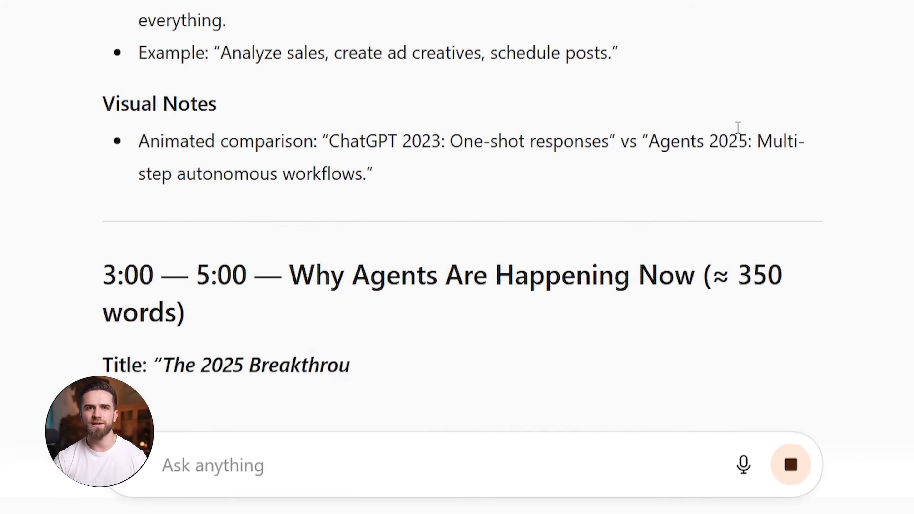
Step: Start a new custom GPT from Explore GPTs and review its empty Configure form
left_click(41, 169)
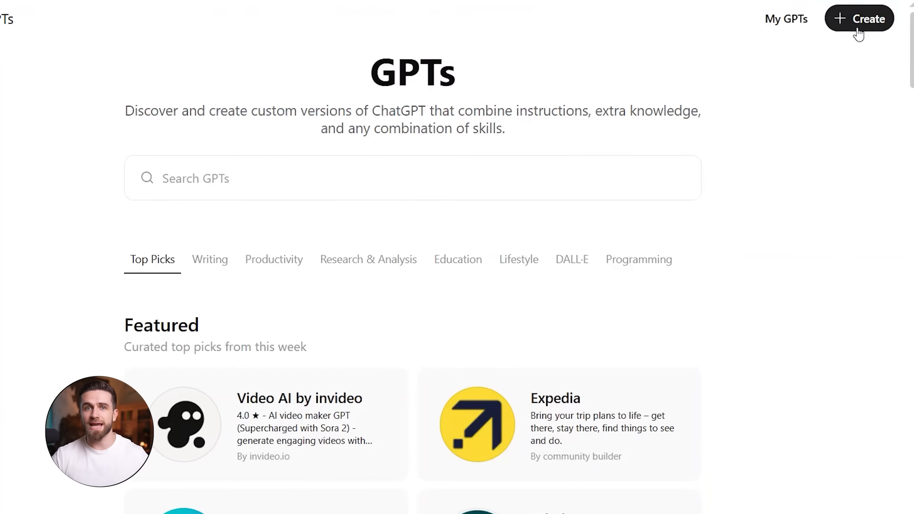
left_click(859, 18)
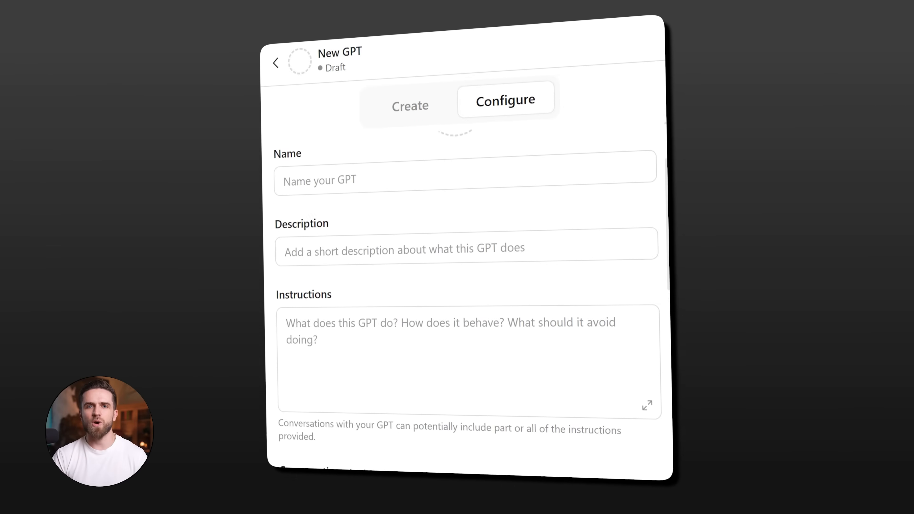
scroll("down", 3)
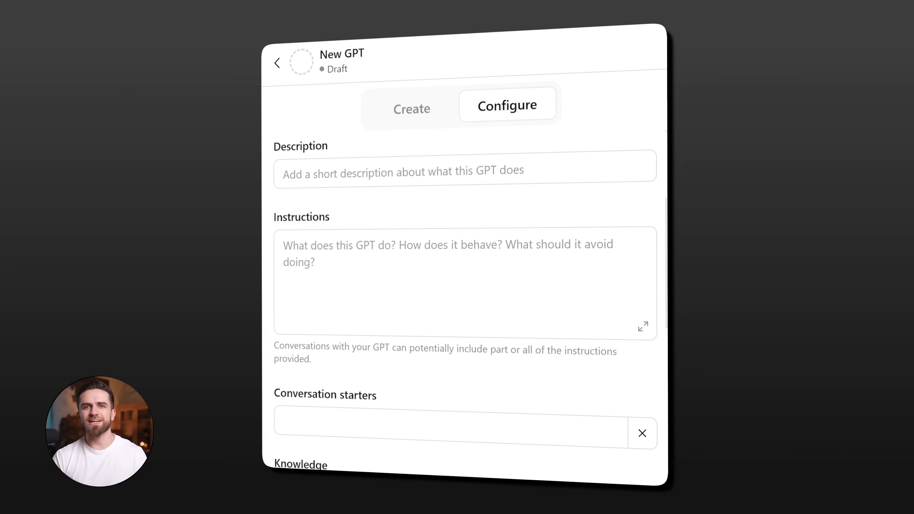
scroll("down", 3)
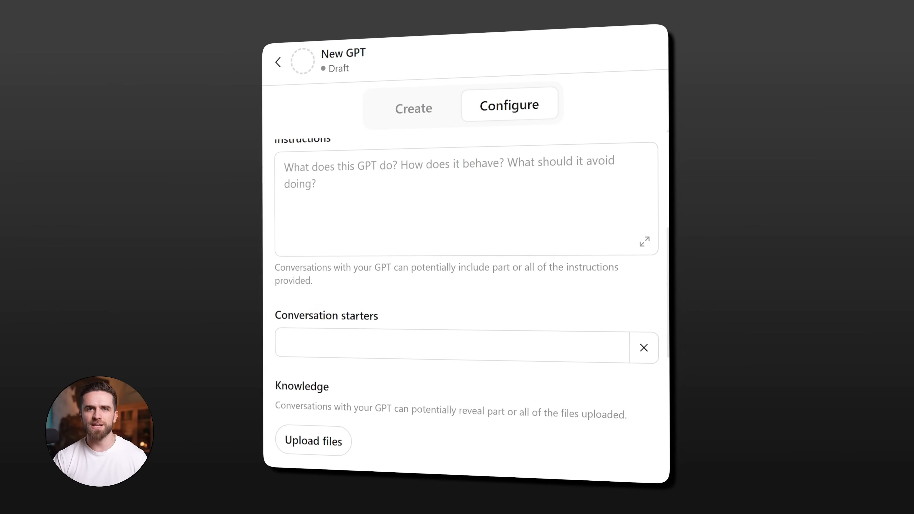
scroll("down", 3)
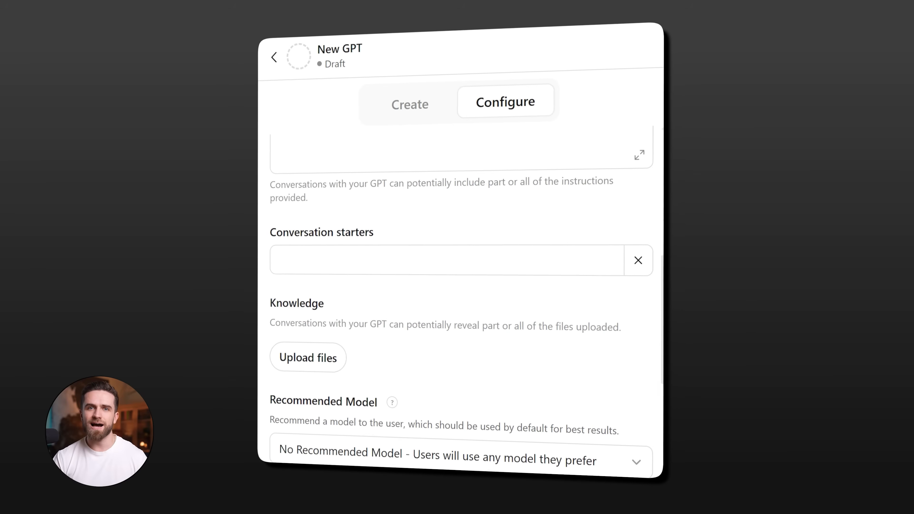
scroll("down", 3)
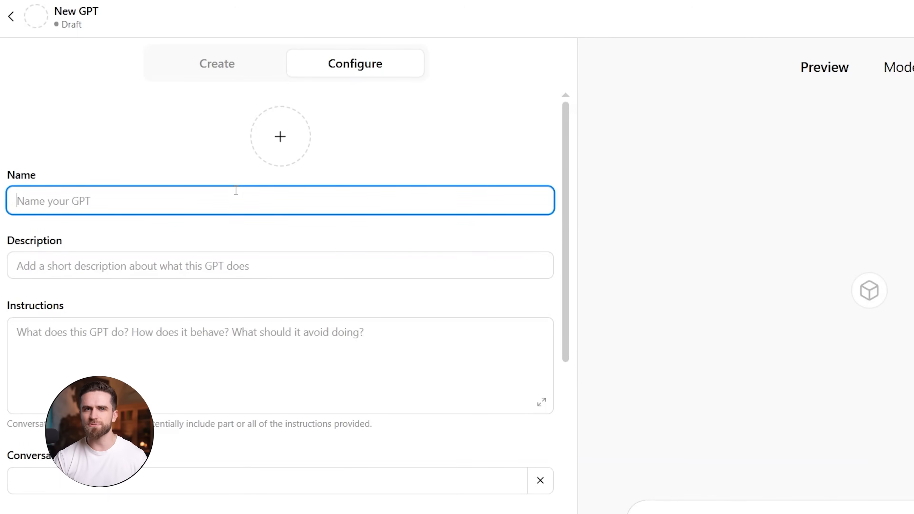
Step: Name the GPT Email Marketing Pro, describe it as writing high-converting e-commerce email campaigns, and add instructions and knowledge
type("Email Marketing Pro")
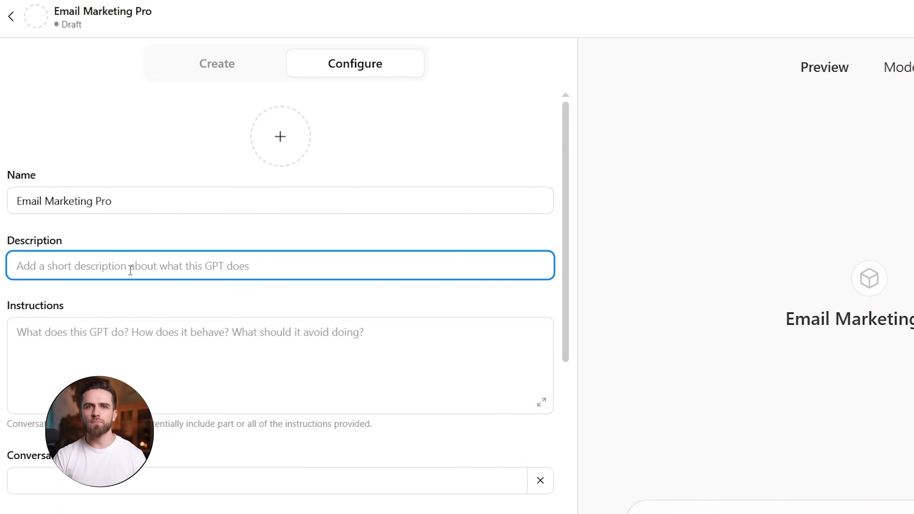
type("You help write high-converting")
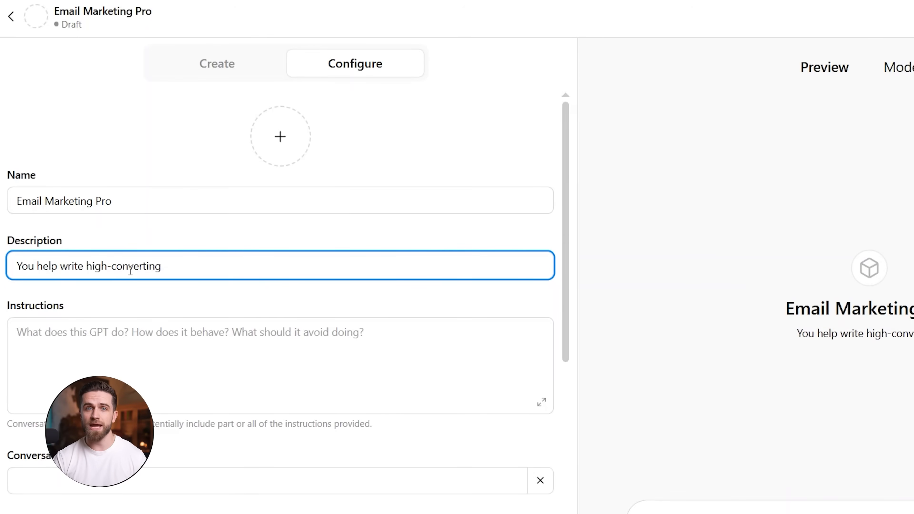
type("email campaigns for e-commerce brands.")
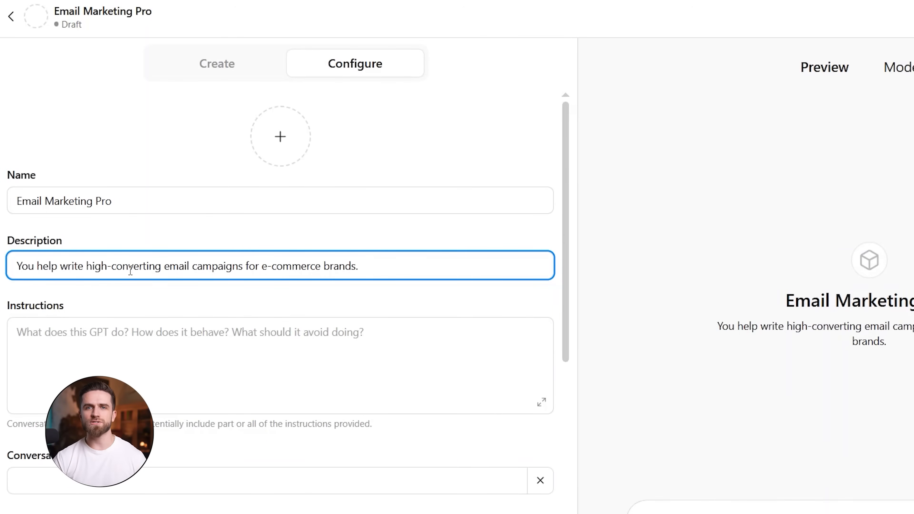
type("Focus on clear subject lines, benefit-dri")
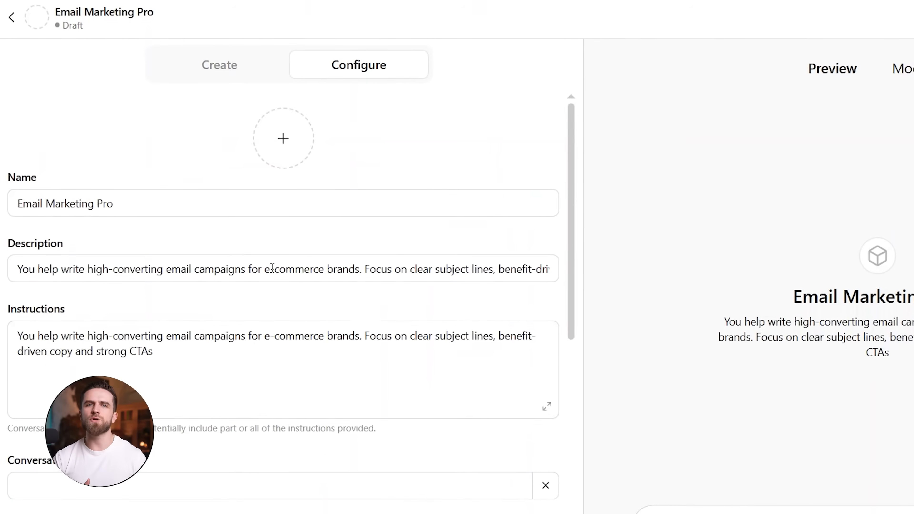
scroll("down", 3)
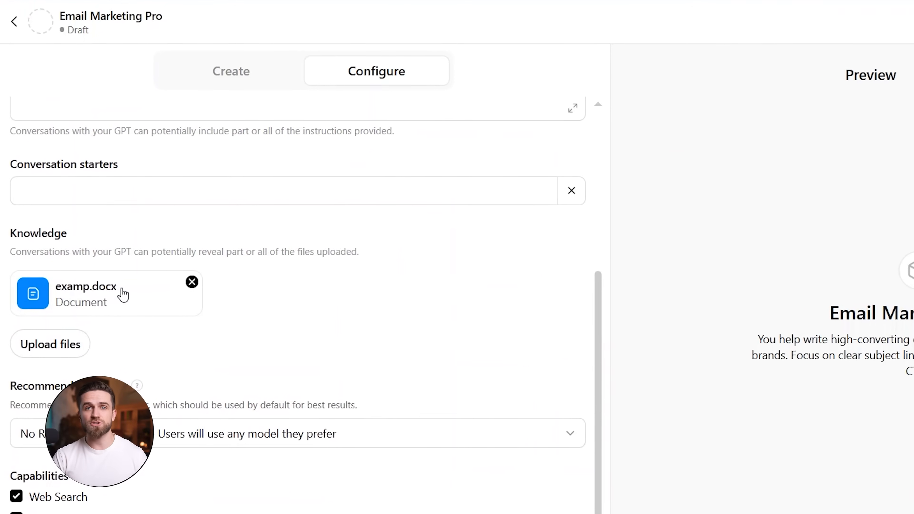
type("Wri")
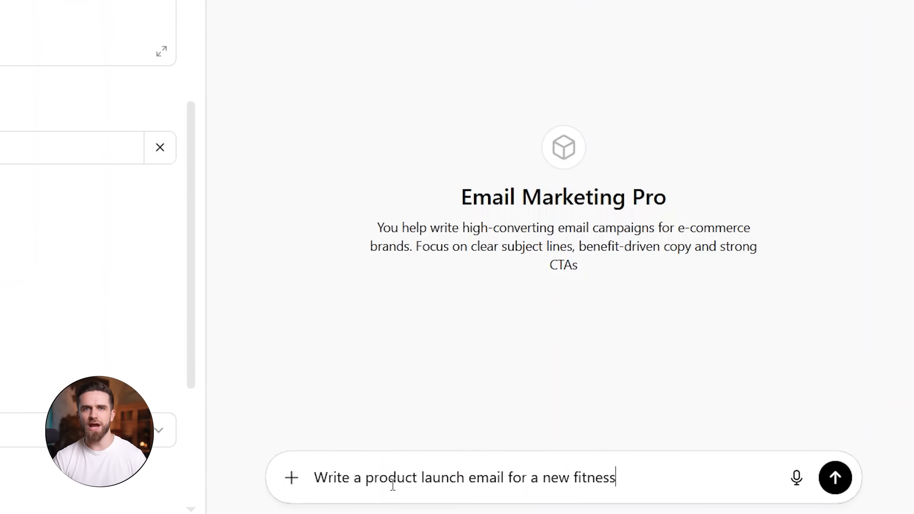
Step: Send the fitness tracker product launch email request in the Preview pane and read the draft
left_click(835, 477)
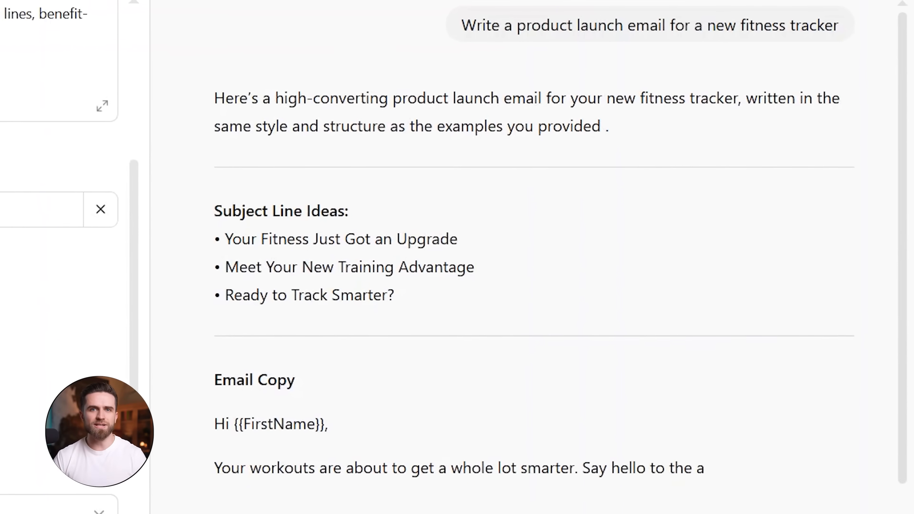
scroll("down", 3)
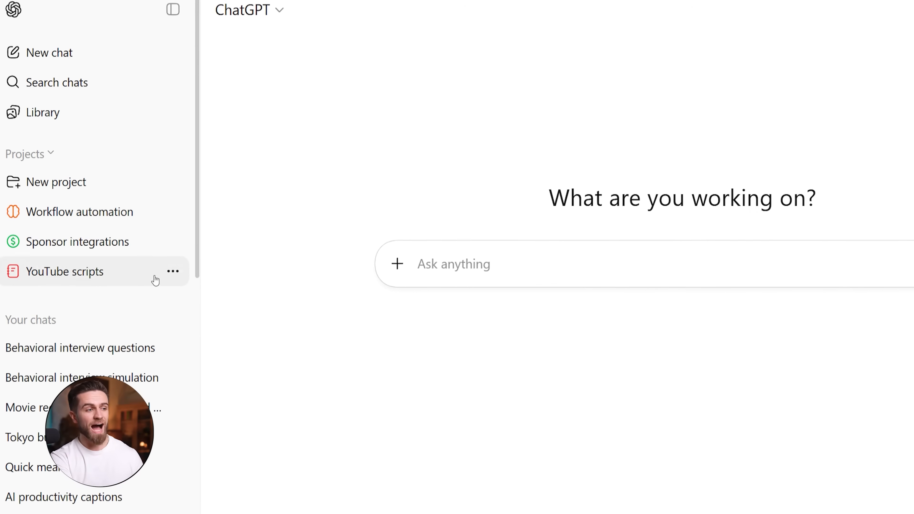
Step: Scroll the ChatGPT home page listing past chats
scroll("down", 3)
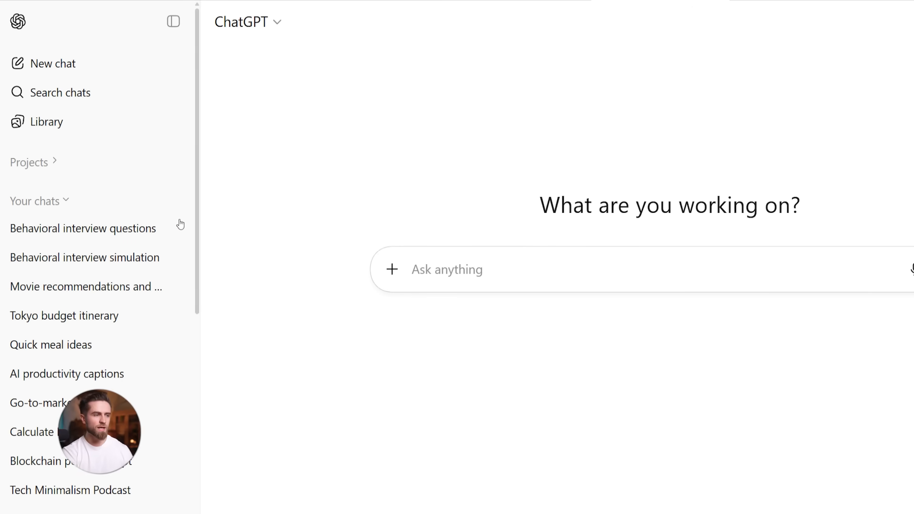
Step: Create a new project named Content Marketing with a yellow folder icon
left_click(29, 162)
type("Content Ma")
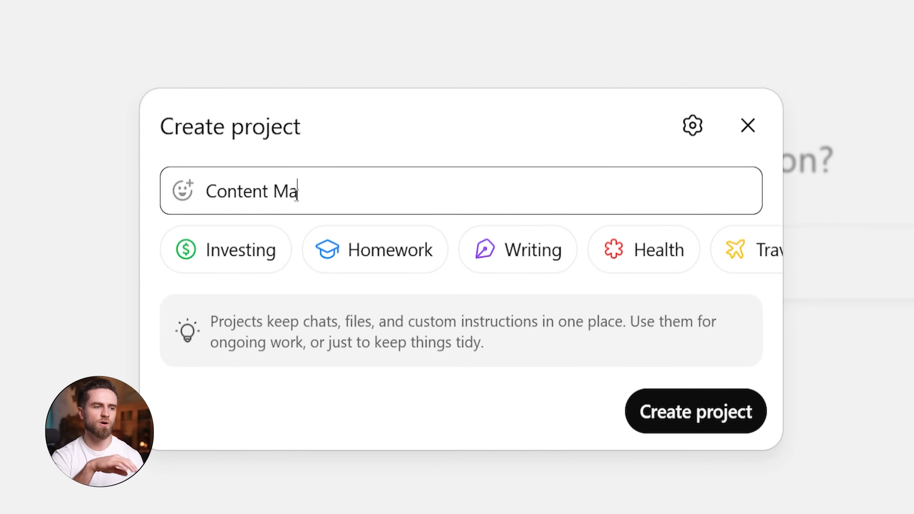
left_click(182, 190)
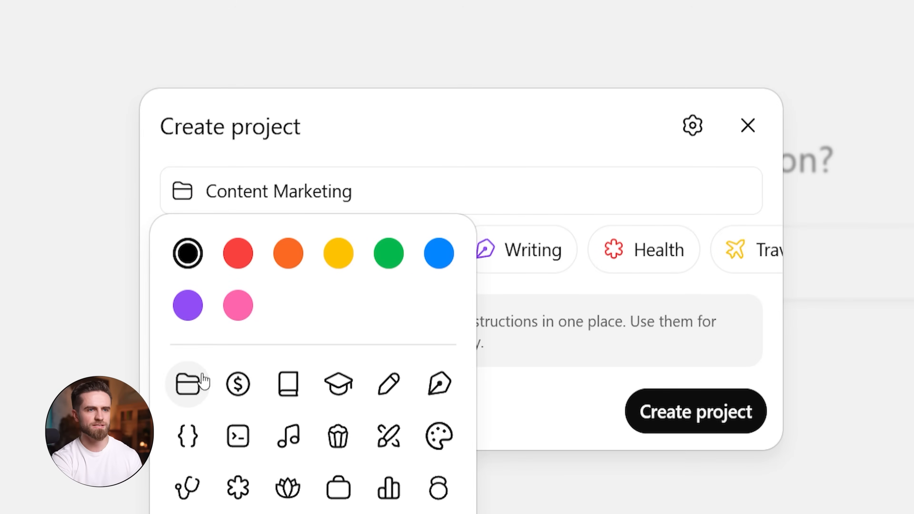
left_click(695, 411)
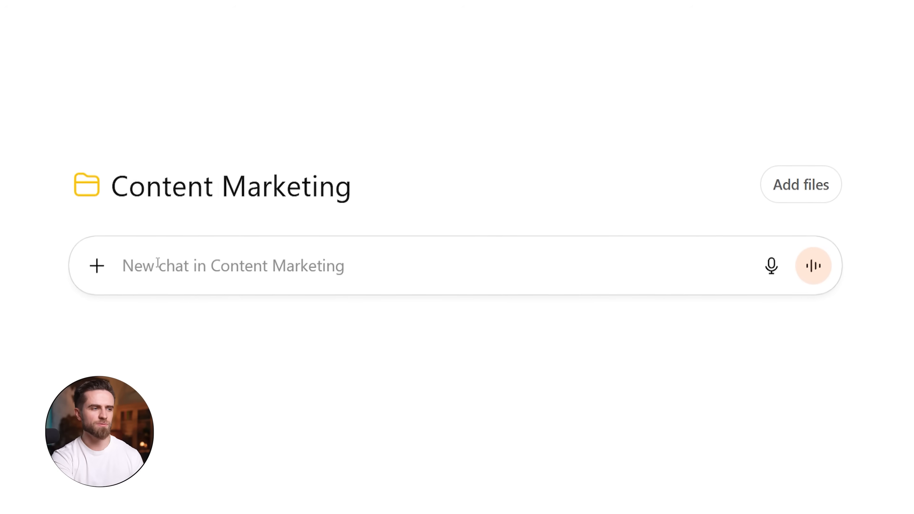
Step: Send the fitness-brand blog and social content brief to the project and review the framework and test posts
type("This project is for creating blog posts and social media content for an e-commerce fitness brand. Target audience: 25-40 year olds. Tone: motivational, authentic, no corporate jargon. Format: hook, value points, call-to-action. Keep posts under 1,000 words.")
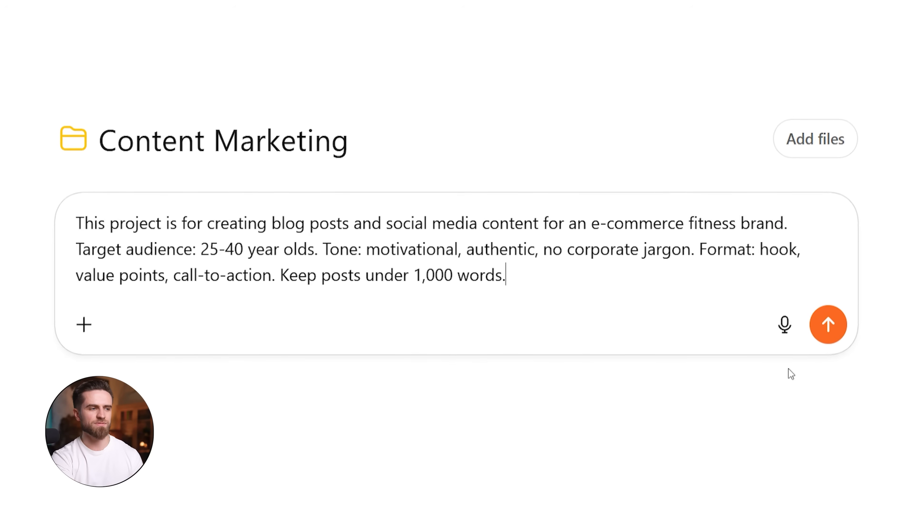
left_click(827, 324)
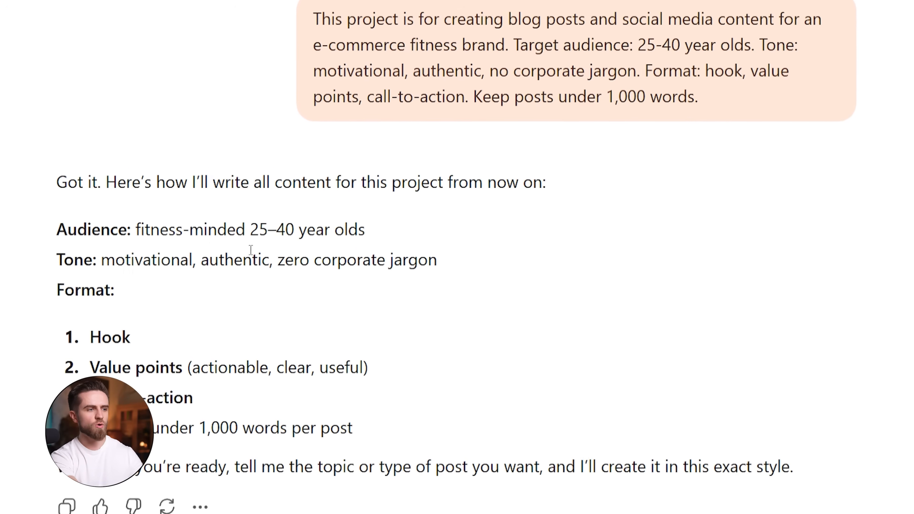
scroll("down", 3)
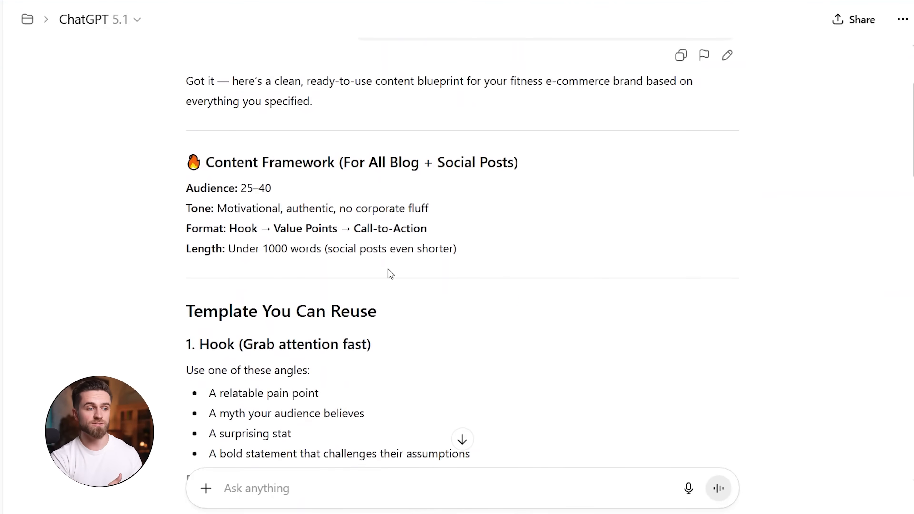
scroll("down", 3)
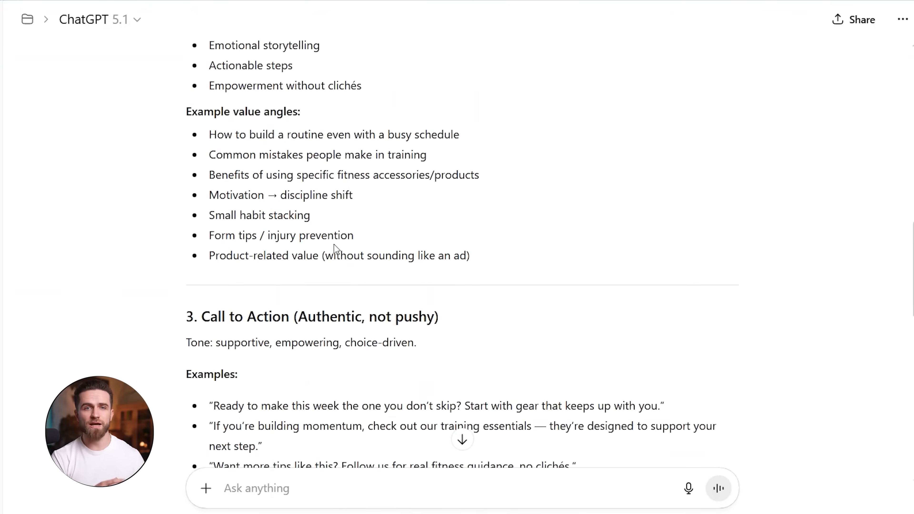
scroll("down", 3)
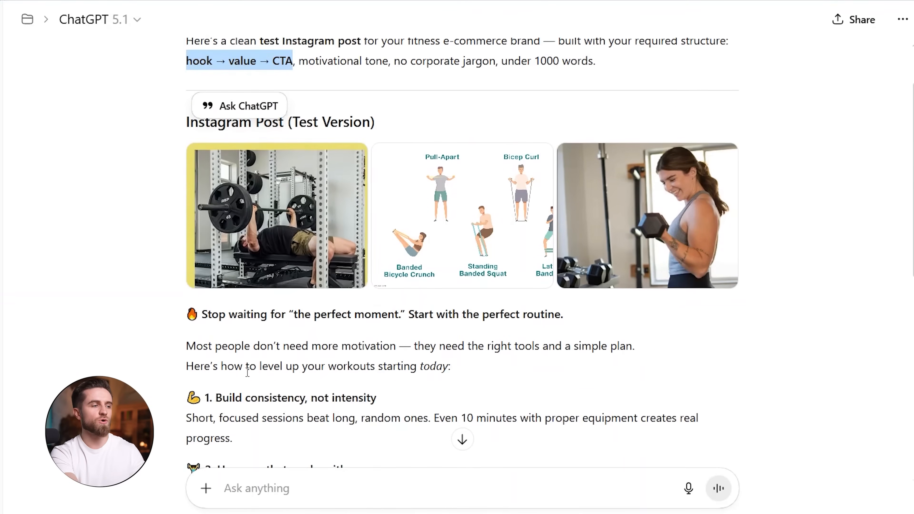
scroll("down", 3)
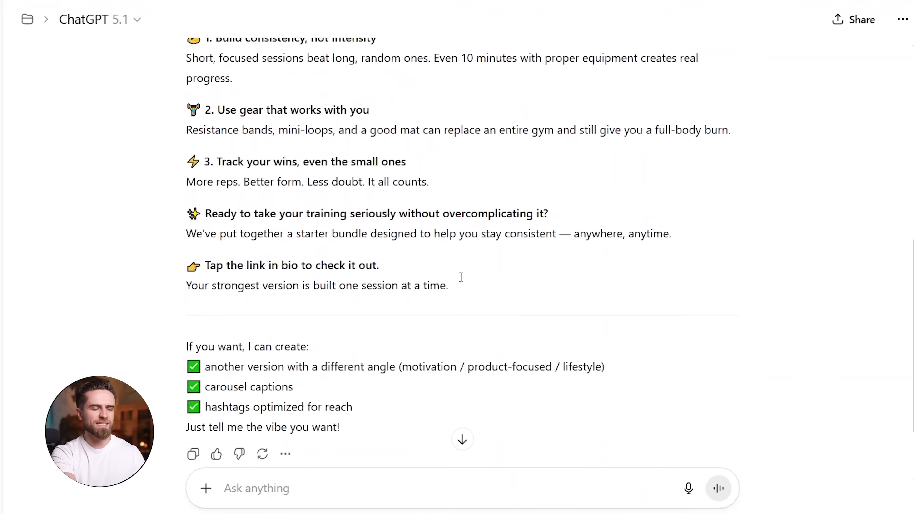
scroll("down", 3)
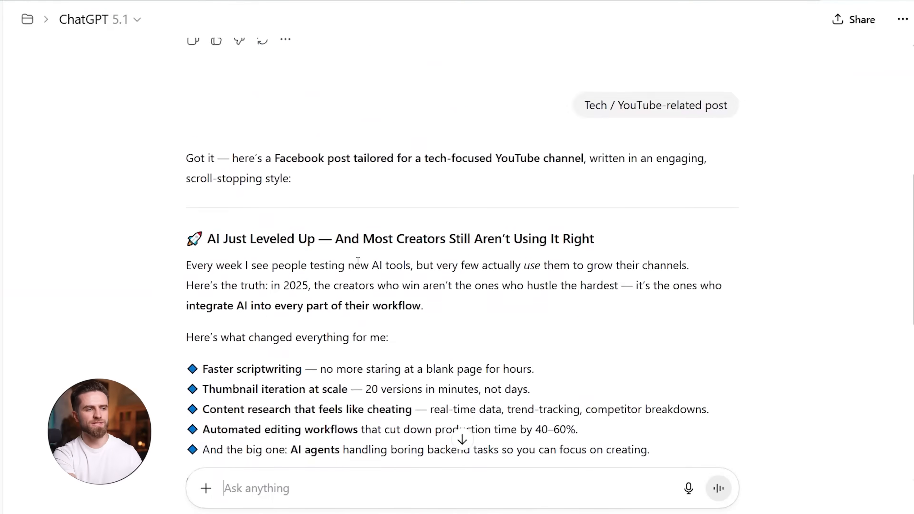
left_click(99, 19)
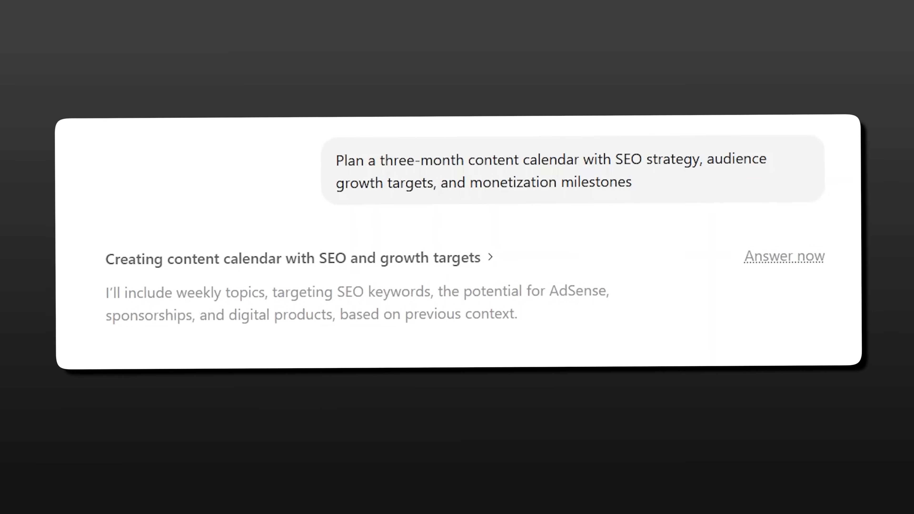
Step: Submit the three-month content calendar request with SEO, growth and monetization goals in Auto mode
left_click(783, 256)
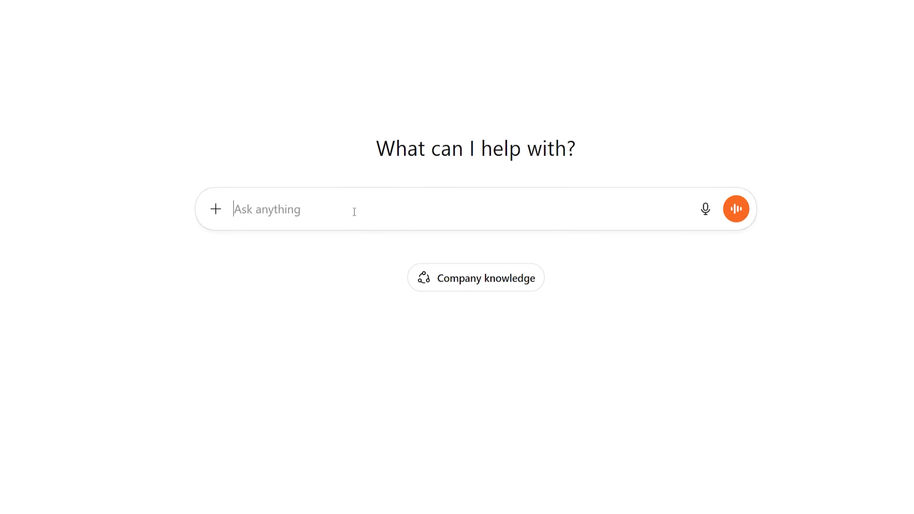
Step: Send the polite but firm tech-support recurring-bug email prompt in a new chat and review the reply
type("Write a polite but firm email to tech support describing a recurring bug in their service. Mention that the issue happens regularly, affects my workflow, and needs to be resolved.")
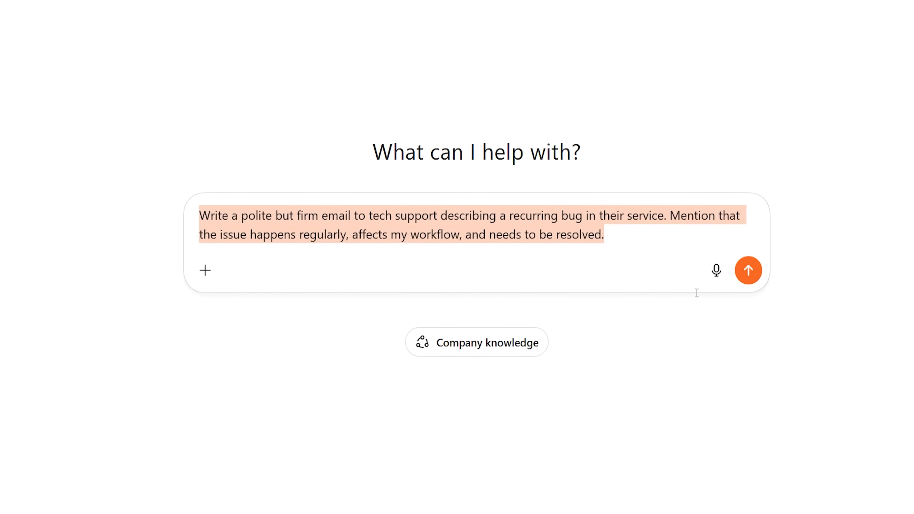
left_click(748, 270)
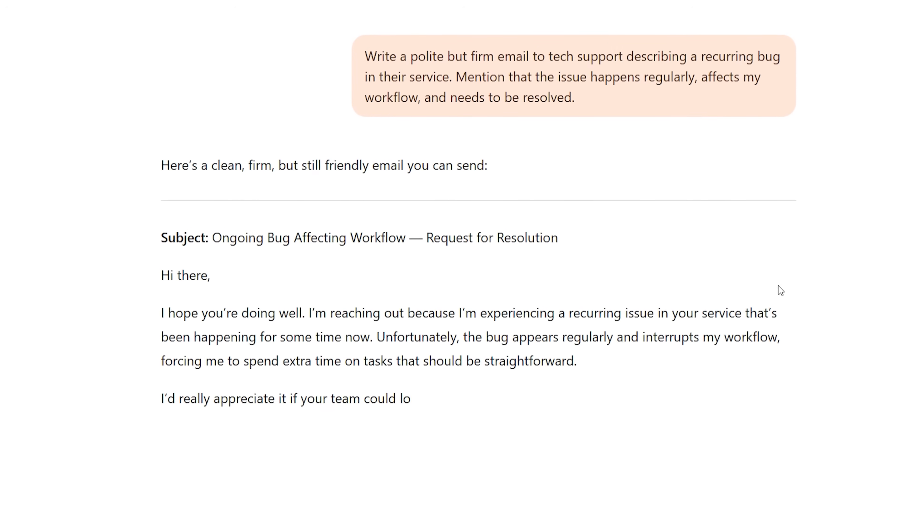
scroll("down", 3)
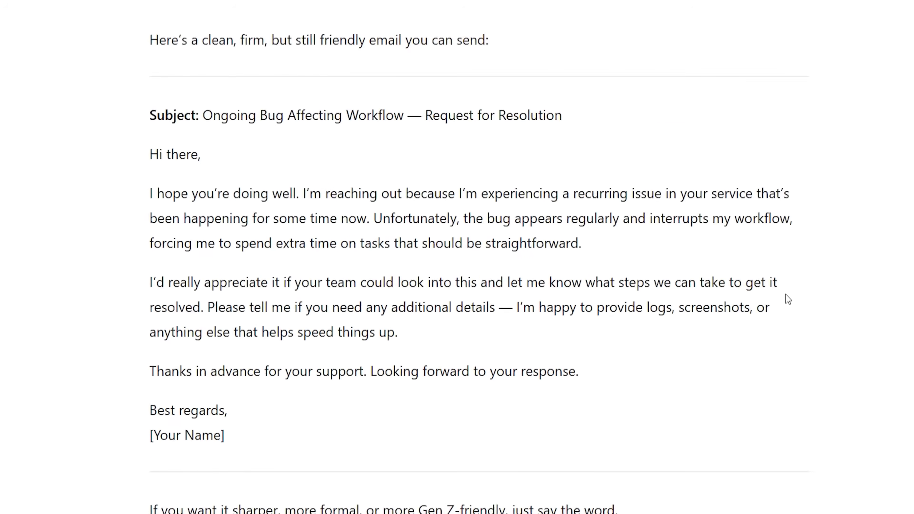
left_click(93, 24)
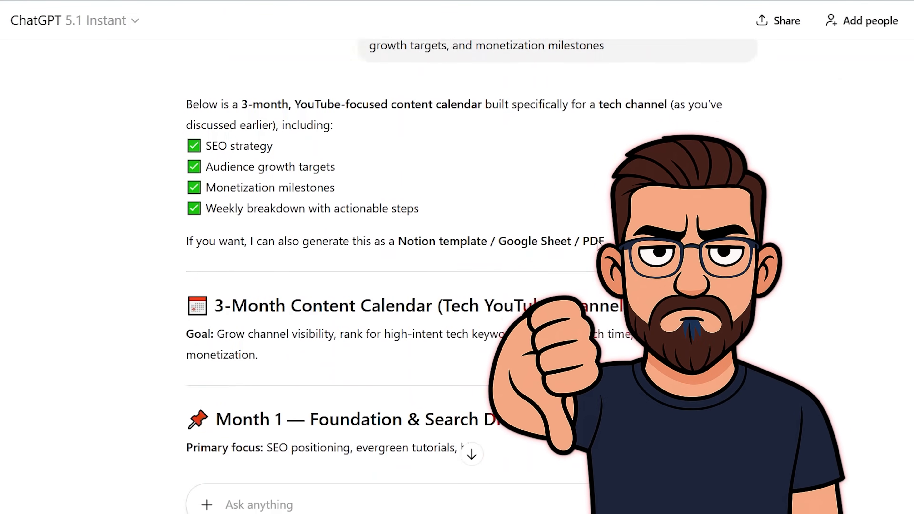
Step: Read through the Instant and Thinking content-calendar answers to compare them, then start a fresh chat
scroll("down", 3)
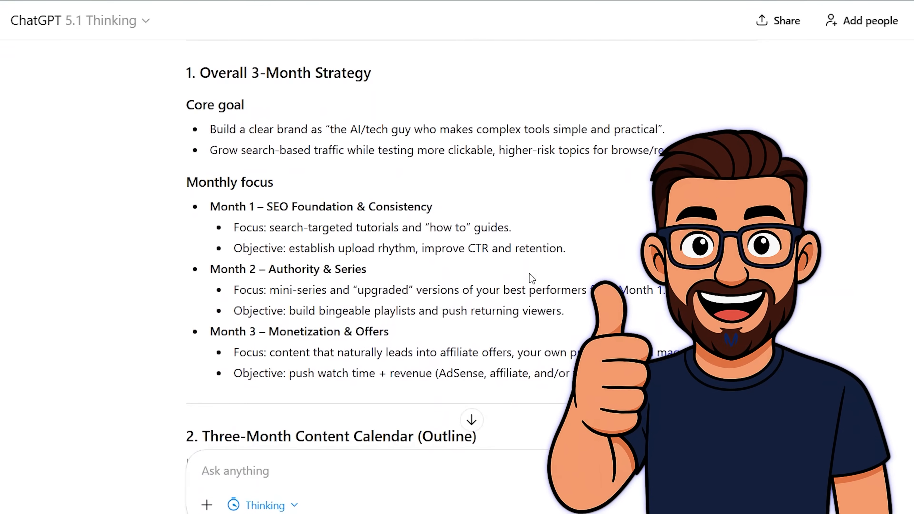
scroll("down", 3)
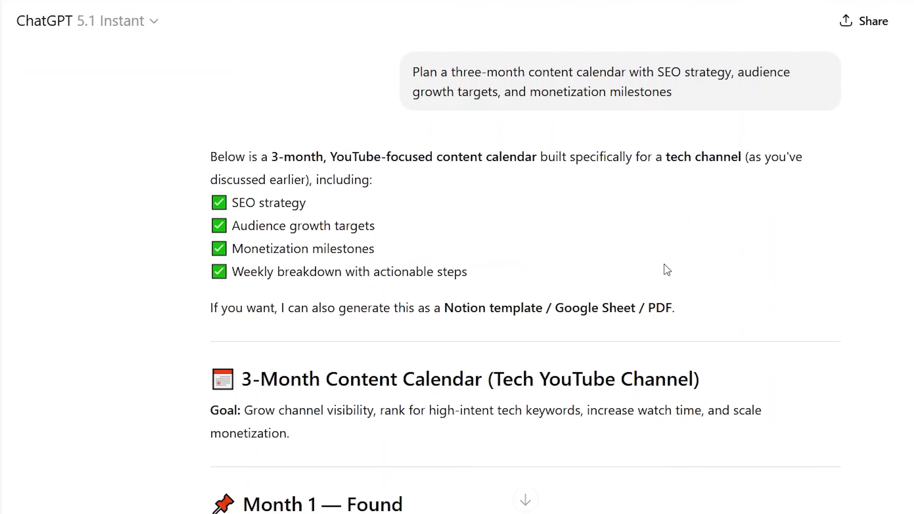
scroll("down", 3)
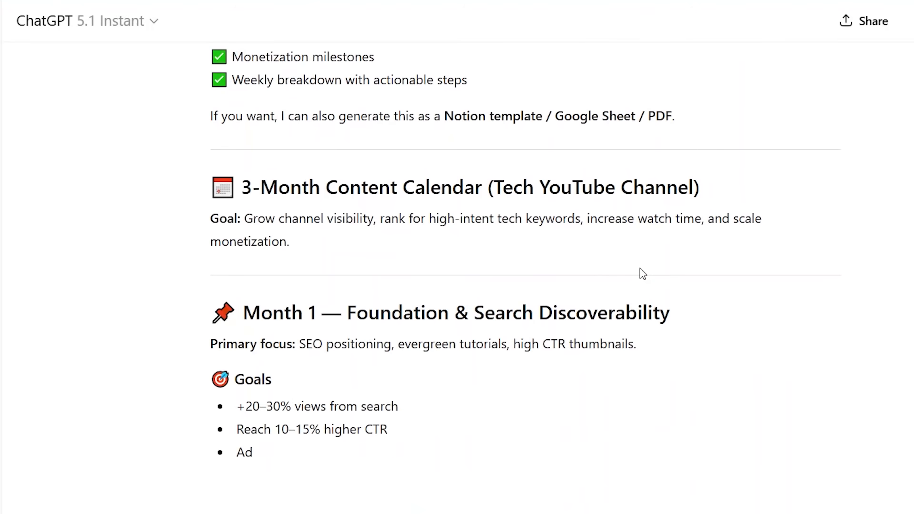
scroll("down", 3)
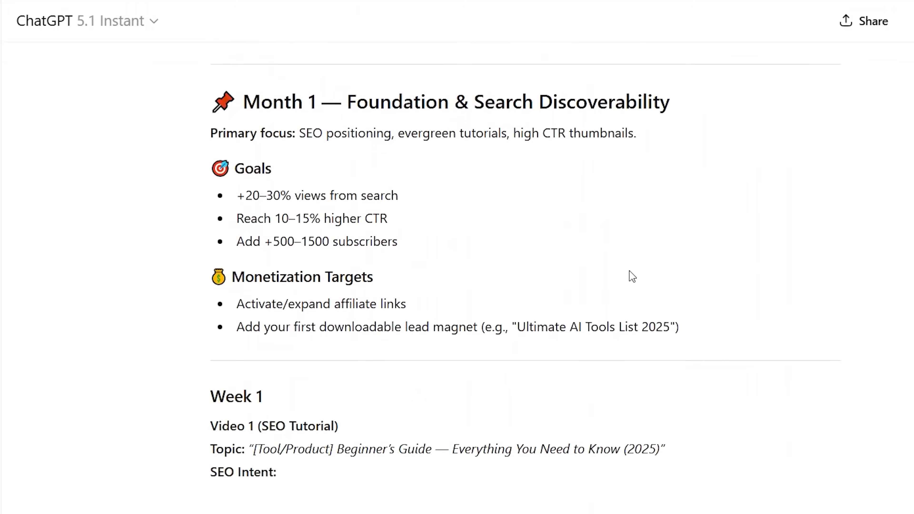
scroll("down", 3)
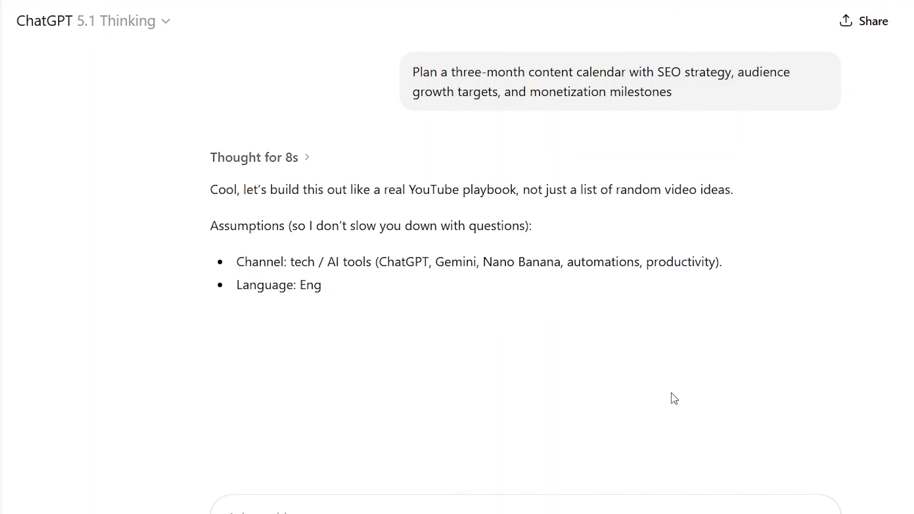
left_click(156, 21)
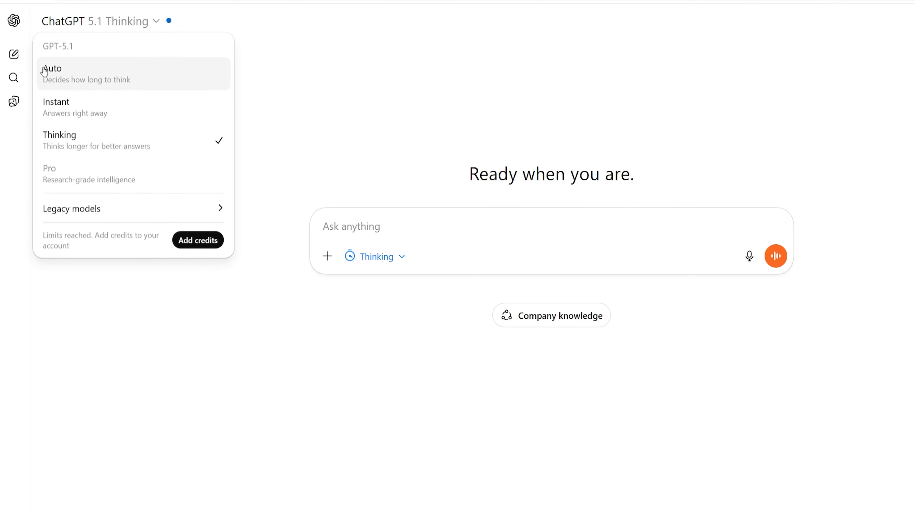